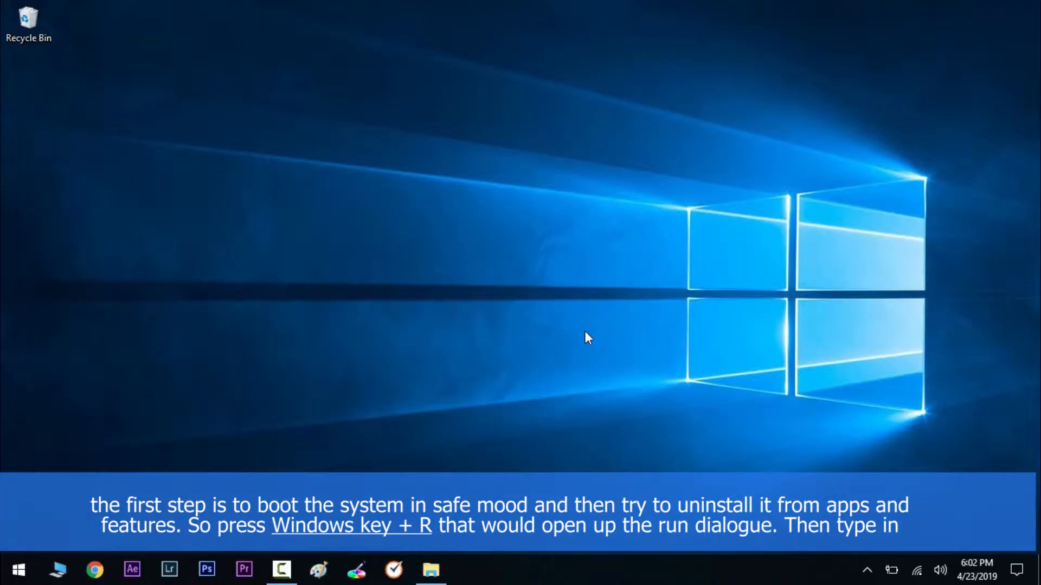
Run ms-settings:recovery and restart the PC into advanced startup from the Recovery page.
key("win+r")
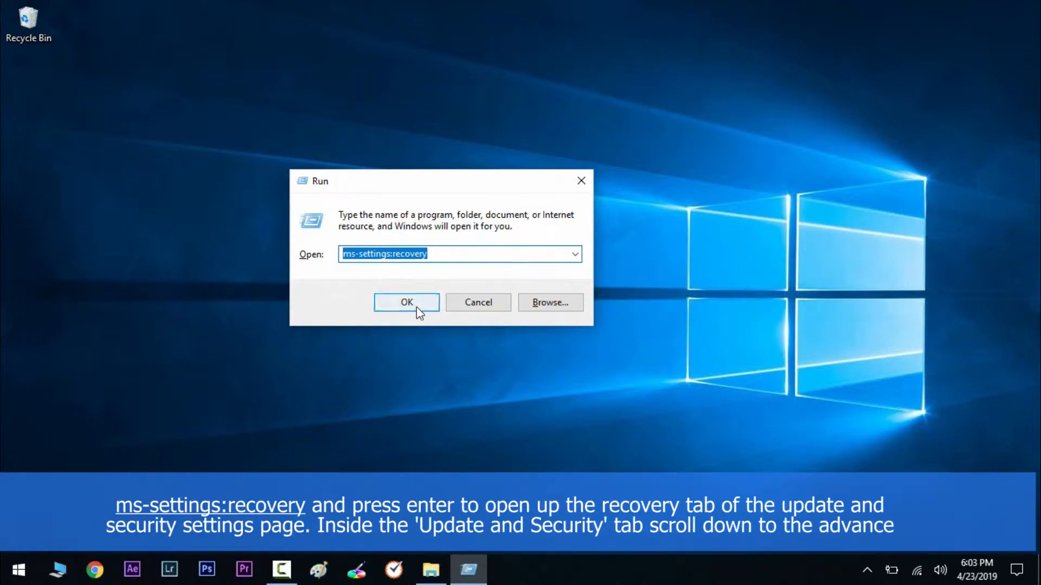
left_click(407, 302)
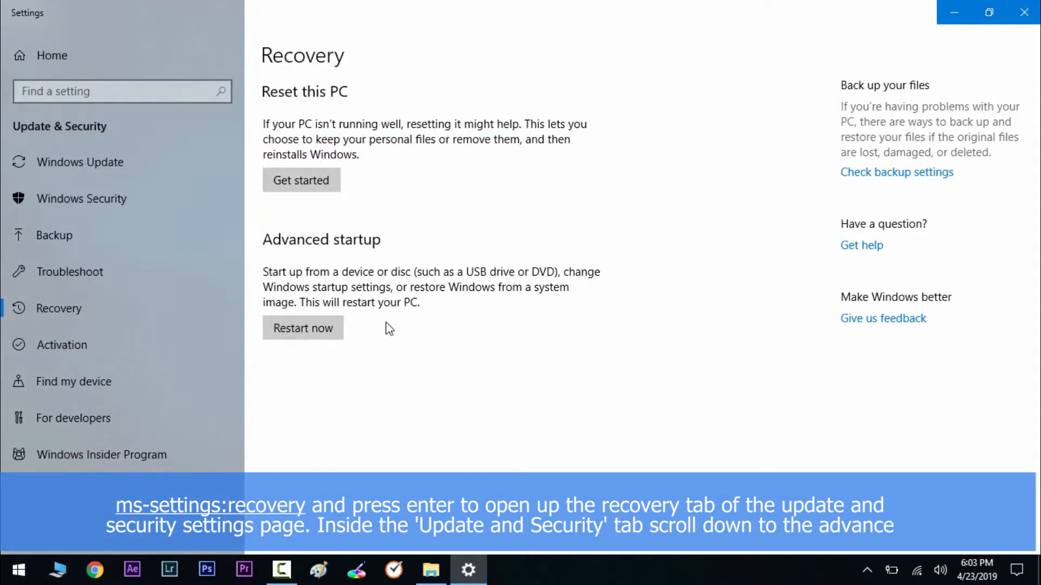
mouse_move(303, 327)
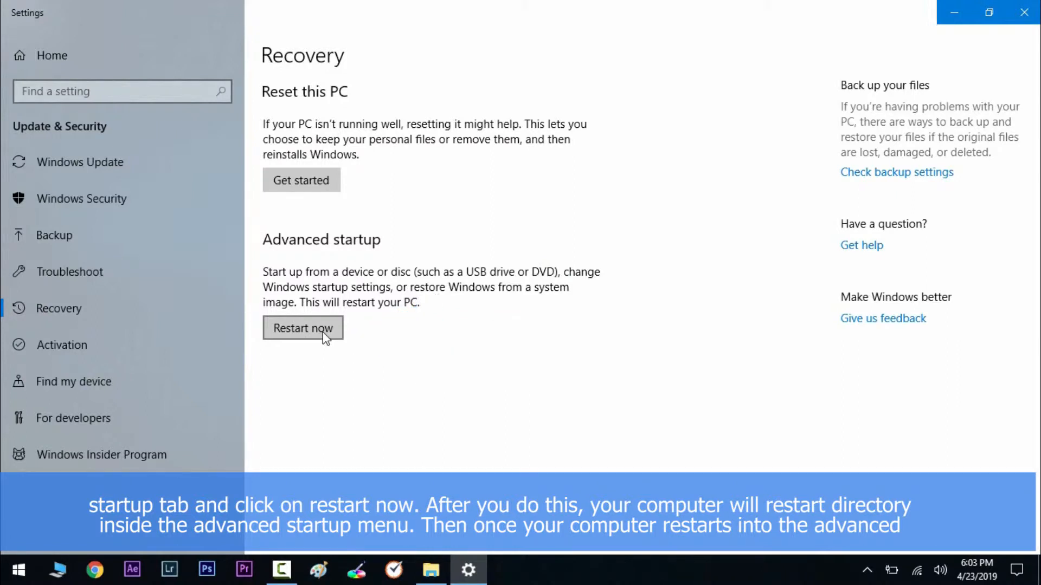
left_click(303, 328)
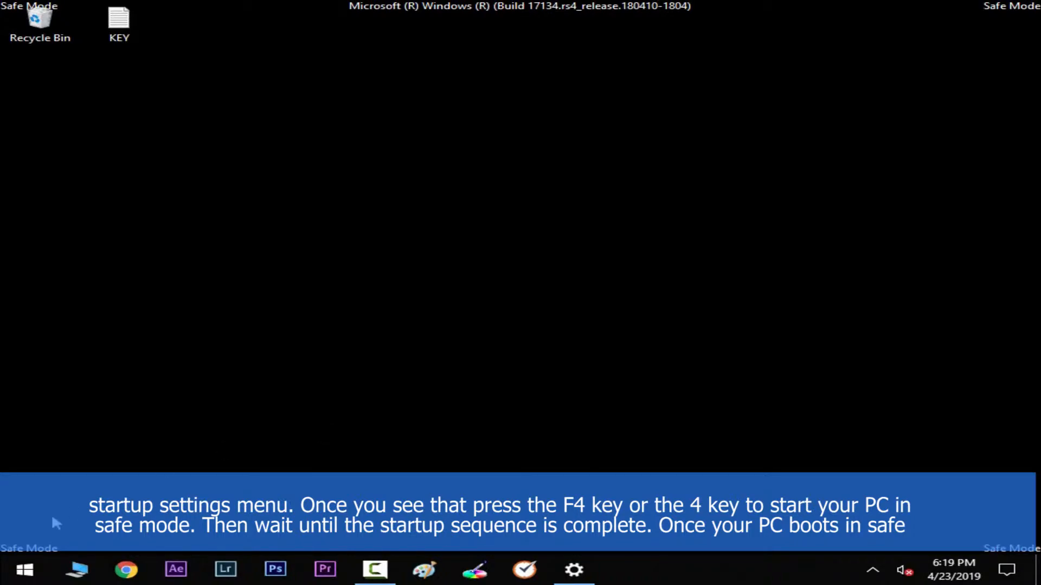
In Safe Mode, bring up Apps & features and scroll down the installed apps toward Messenger.
left_click(573, 569)
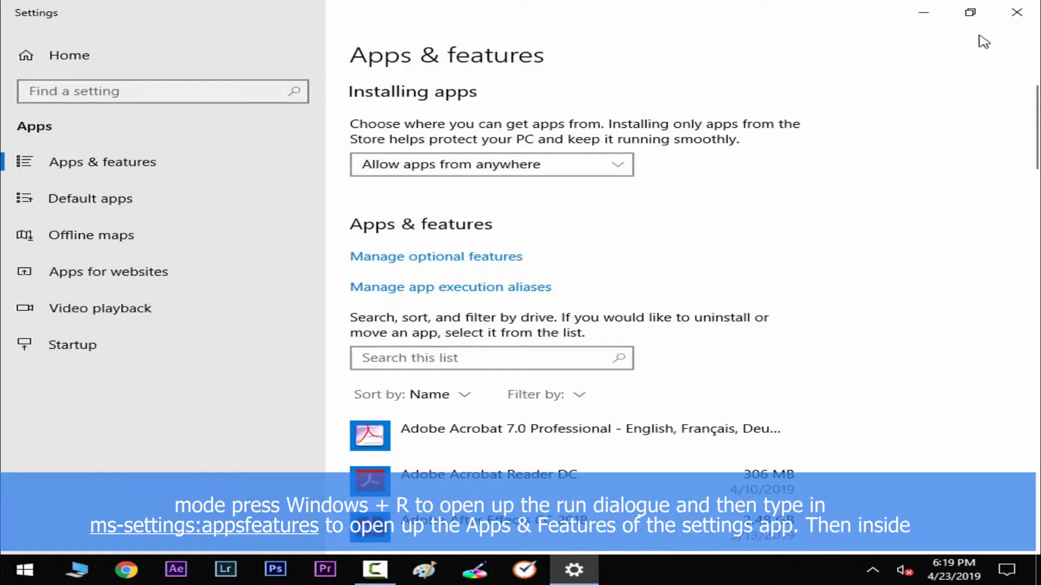
left_click(1016, 12)
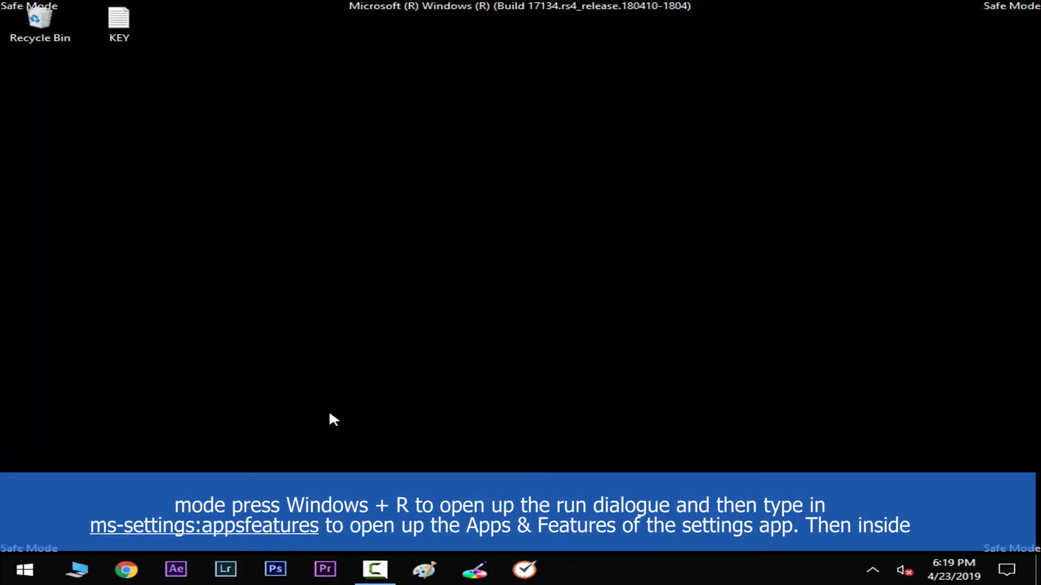
left_click(25, 569)
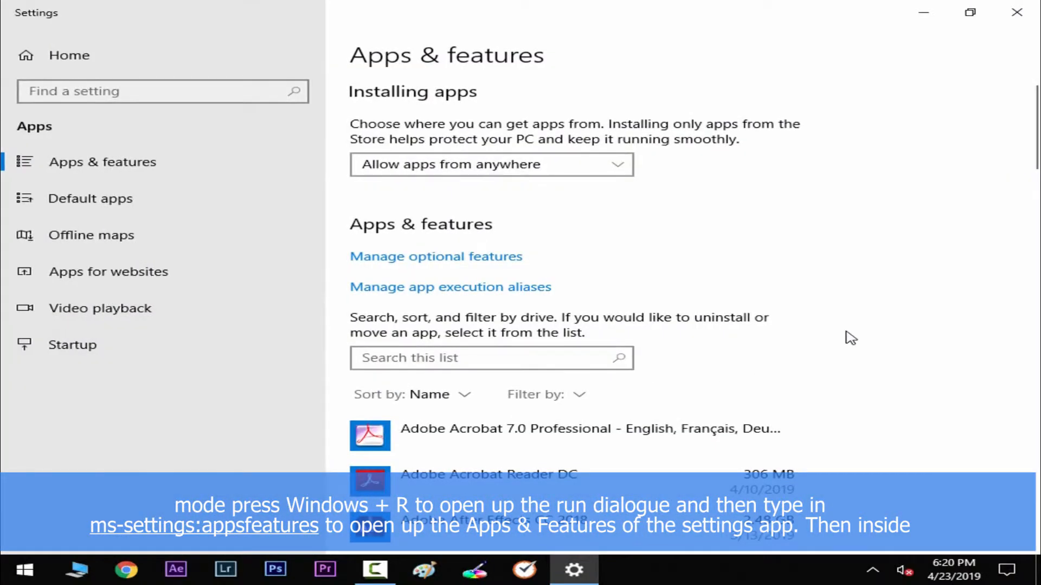
scroll("down", 3)
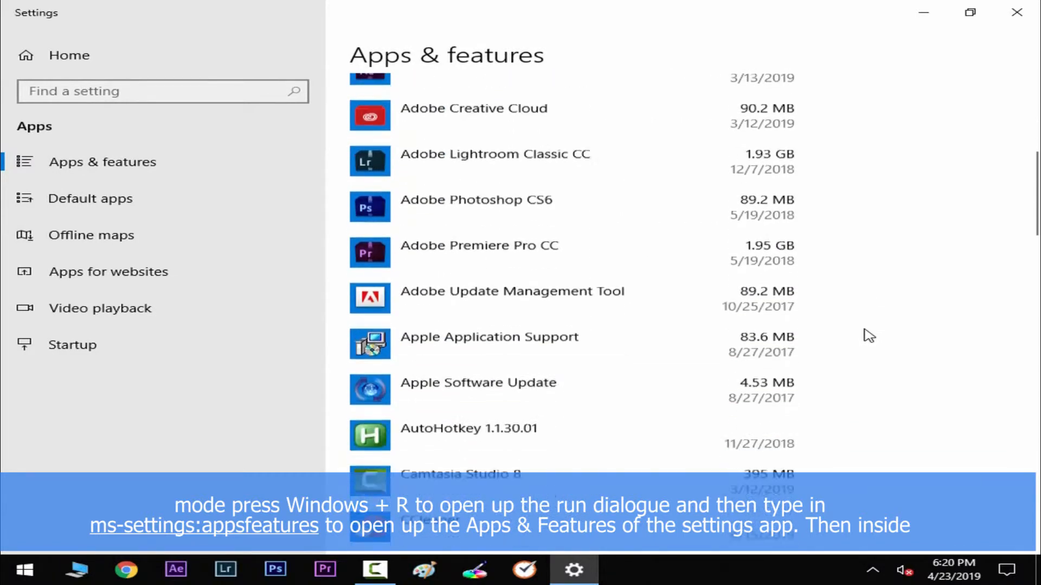
scroll("down", 3)
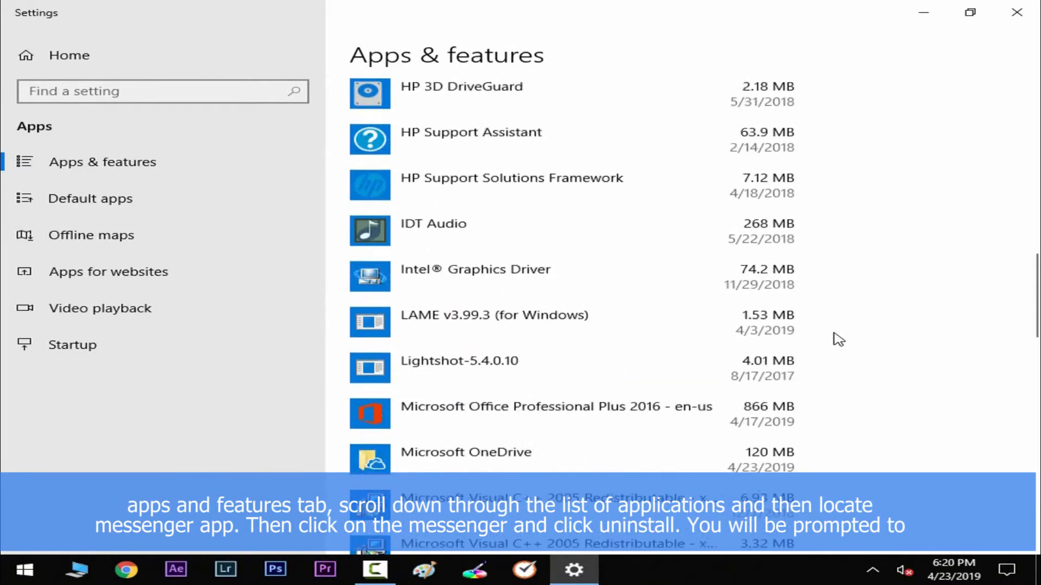
scroll("down", 3)
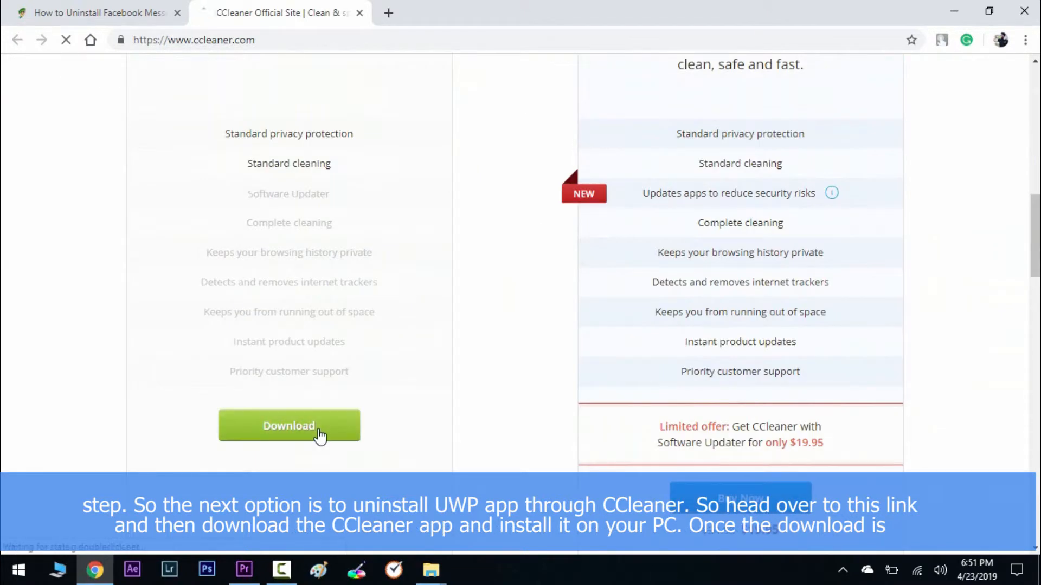
Download the free edition of CCleaner from ccleaner.com.
left_click(289, 425)
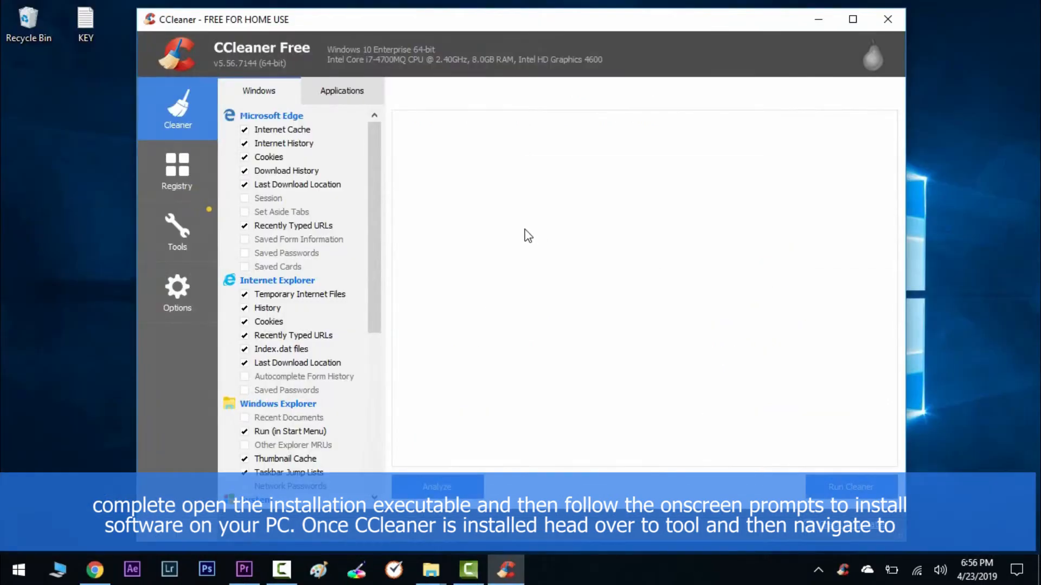
In CCleaner's Tools > Uninstall list, select Messenger (Facebook Inc) and request its uninstall.
left_click(177, 232)
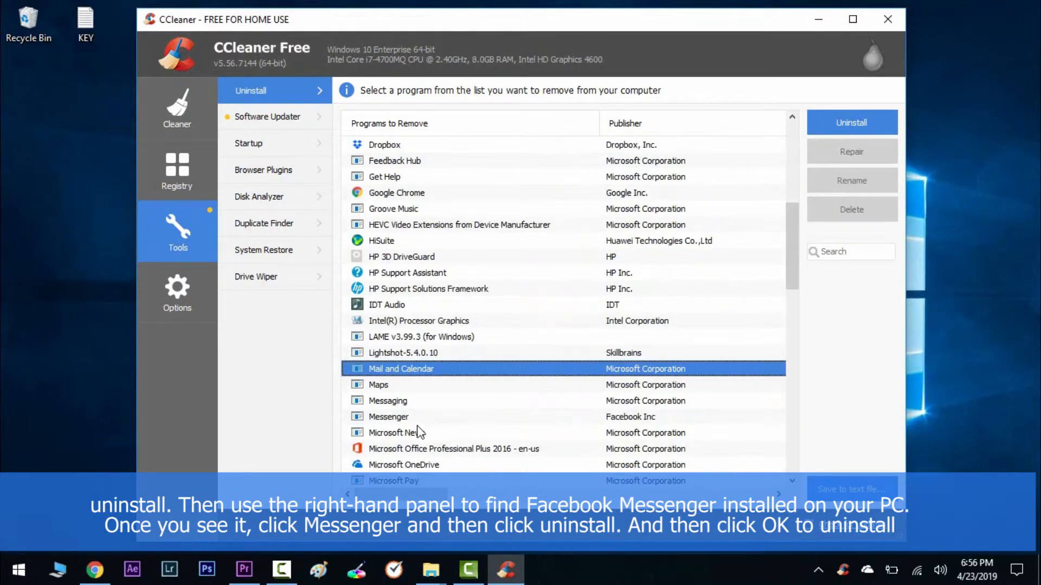
left_click(388, 416)
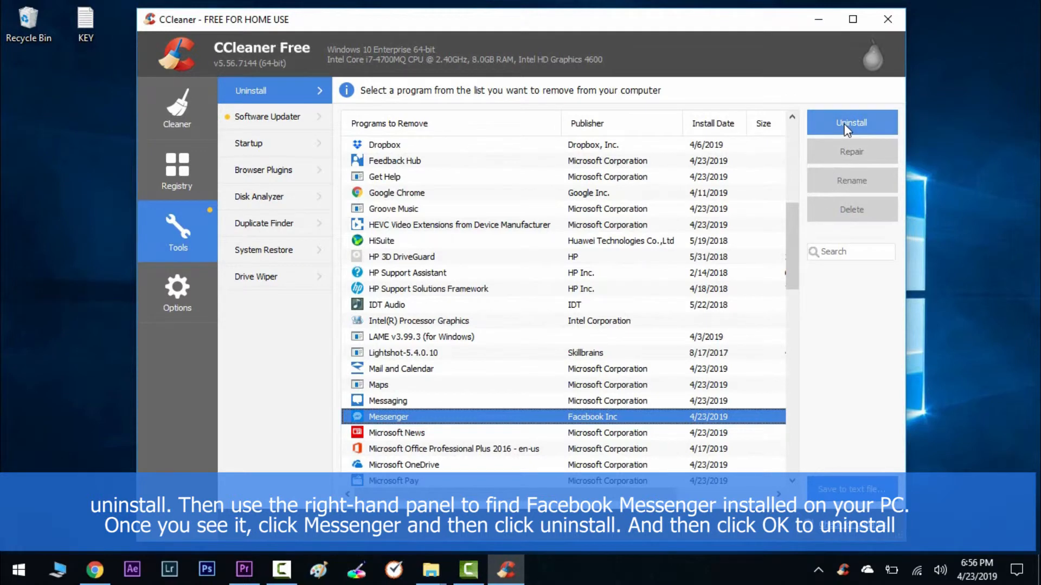
left_click(852, 123)
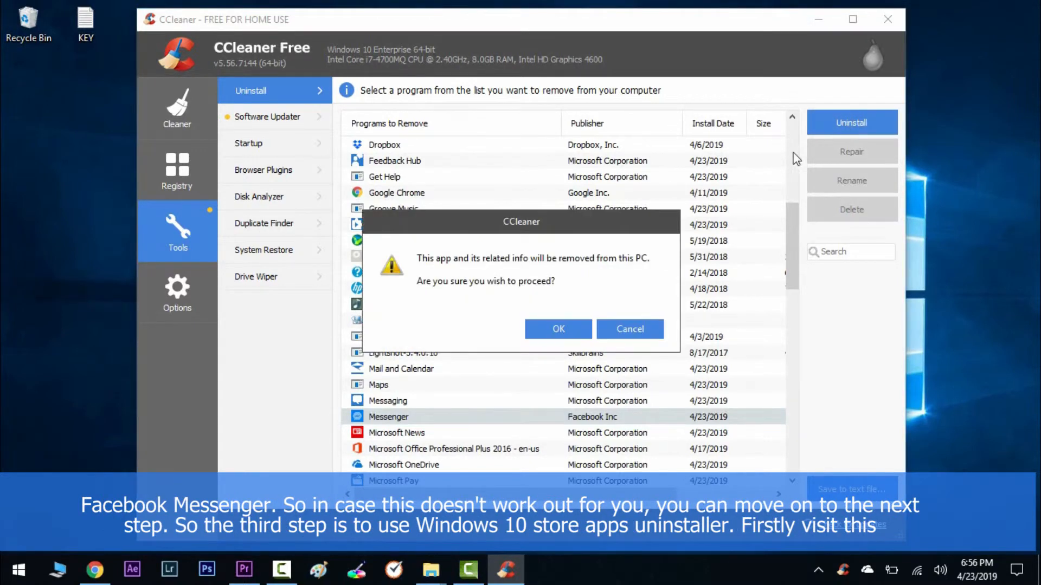
mouse_move(558, 329)
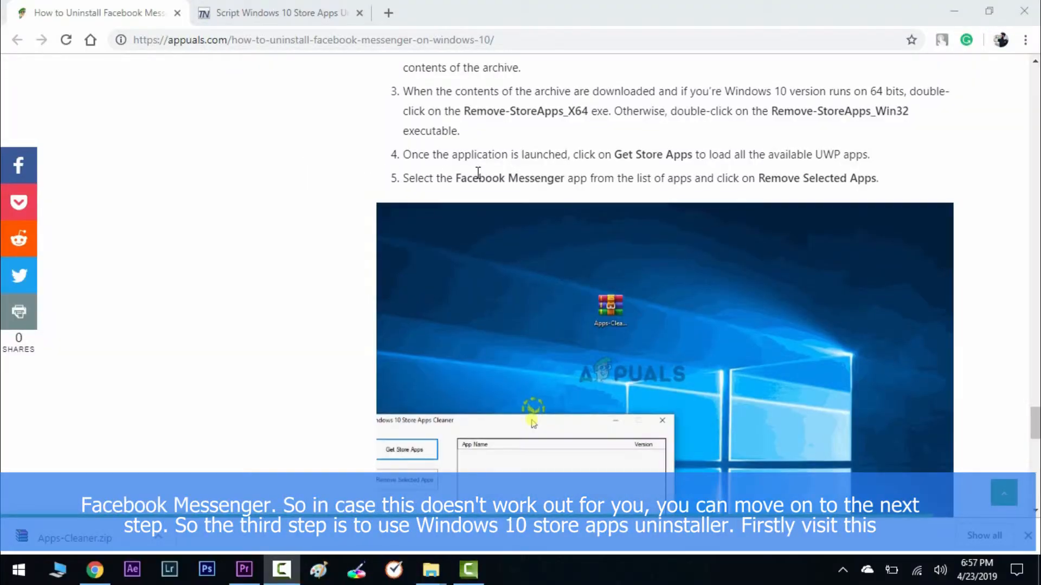
Switch to the TechNet Windows 10 Store Apps Uninstaller page in the second tab.
left_click(278, 13)
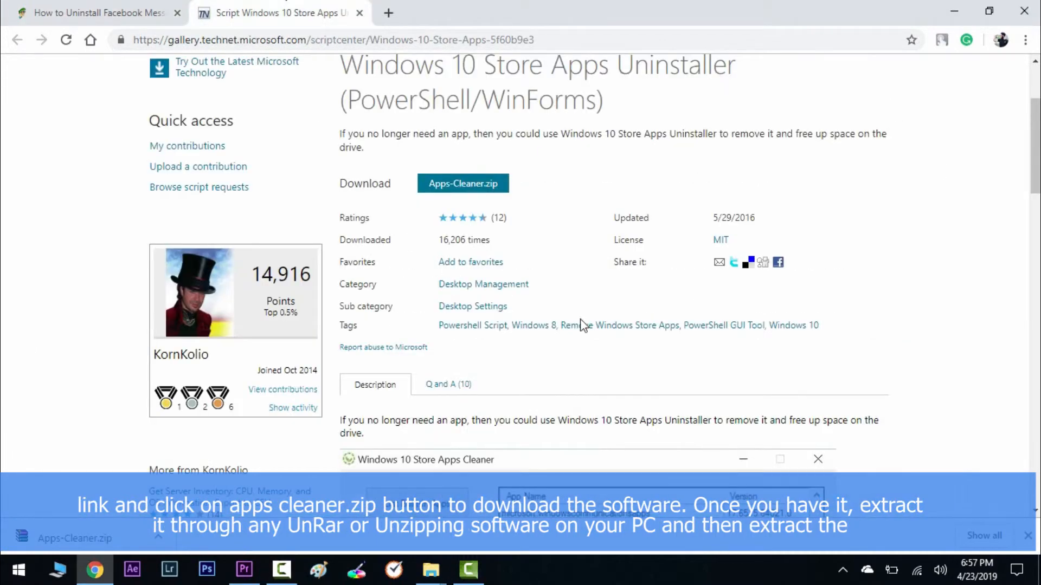
scroll("up", 3)
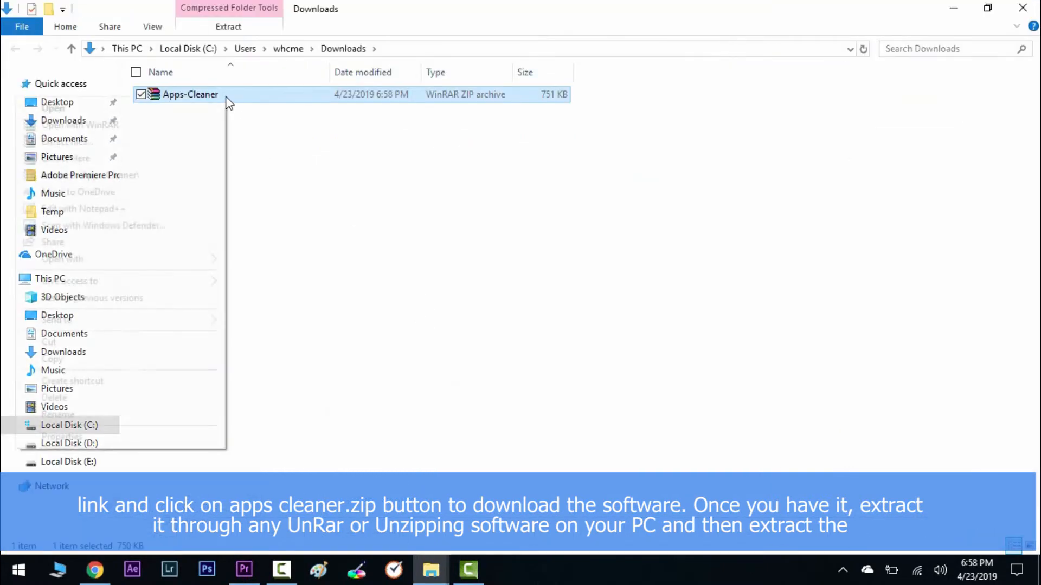
Open the Apps-Cleaner archive in Downloads and launch Remove-StoreApps_X64.
left_click(293, 223)
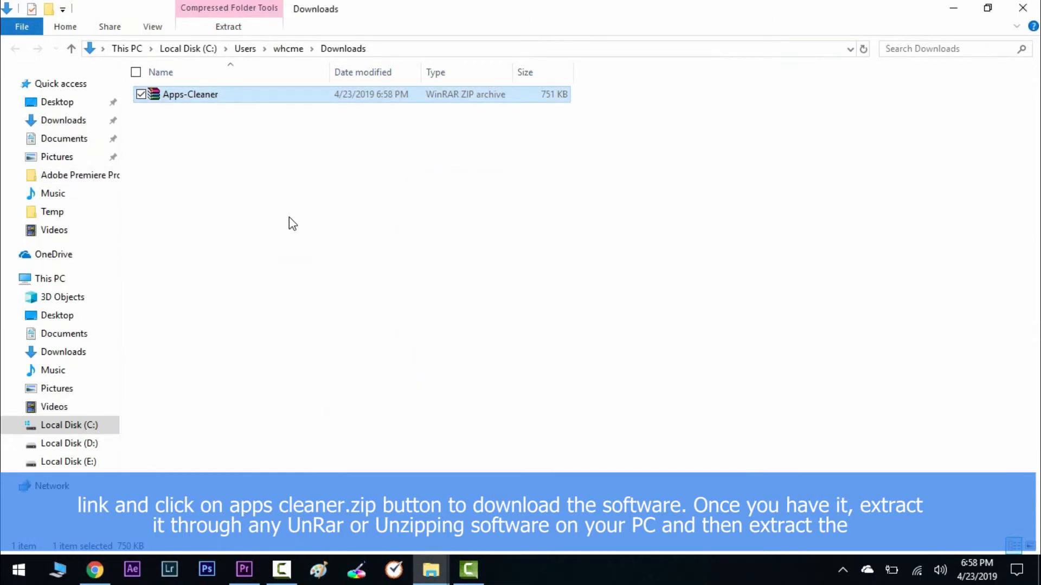
double_click(191, 94)
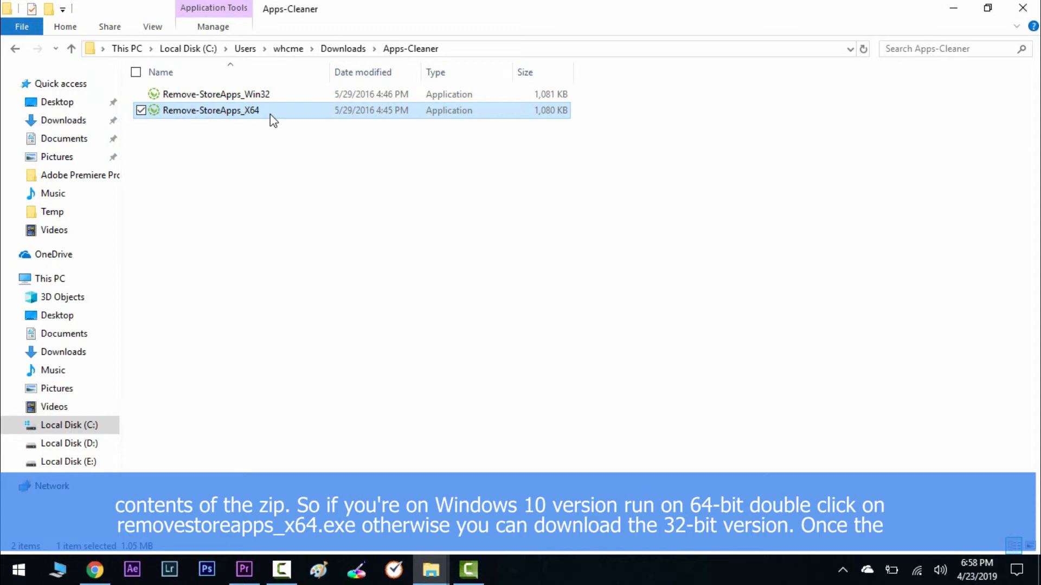
double_click(209, 110)
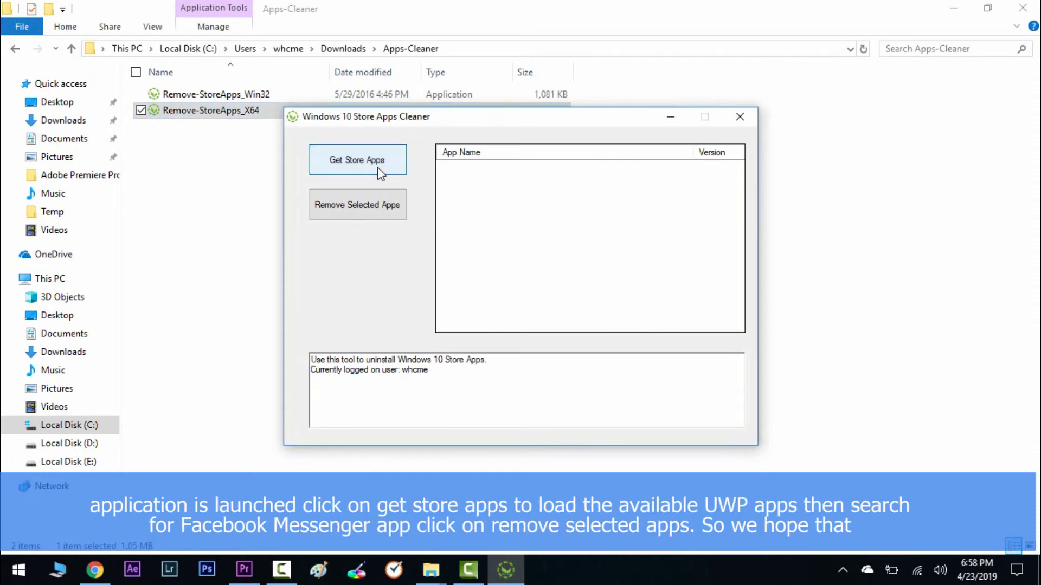
mouse_move(489, 239)
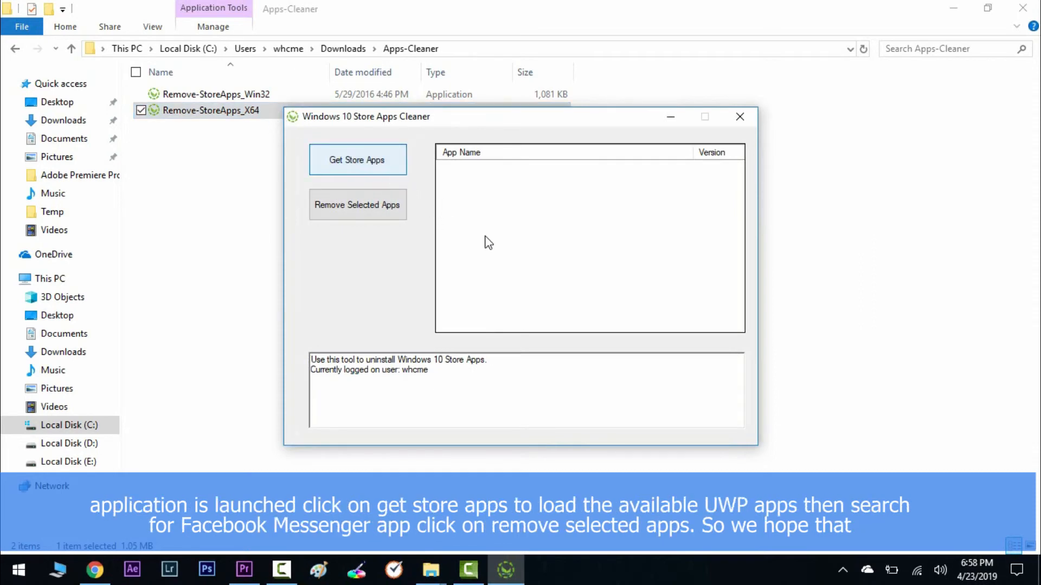
Load the store apps, remove Facebook.317180B0BB486 successfully, then close the cleaner.
left_click(357, 160)
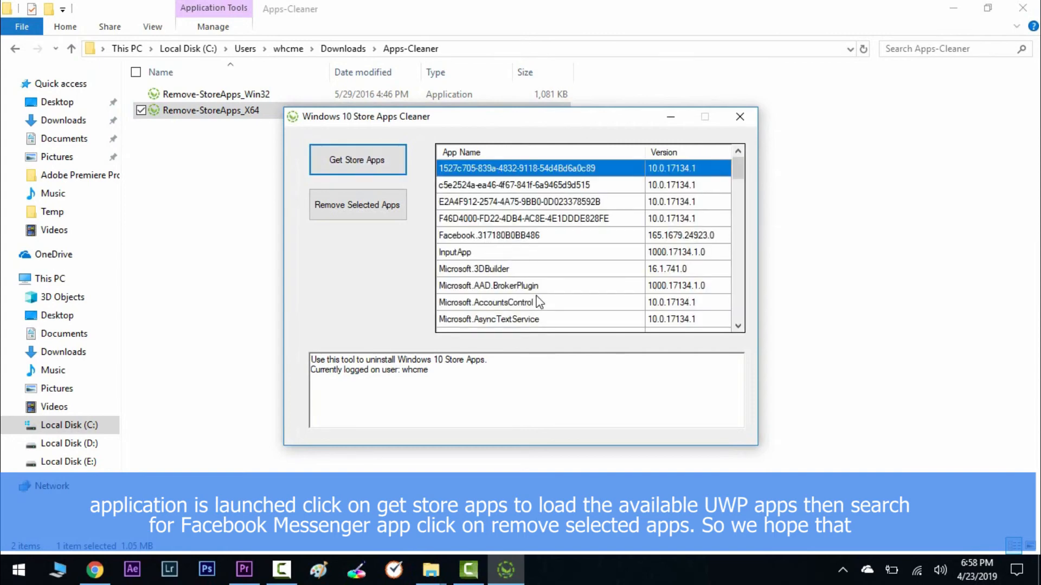
left_click(489, 235)
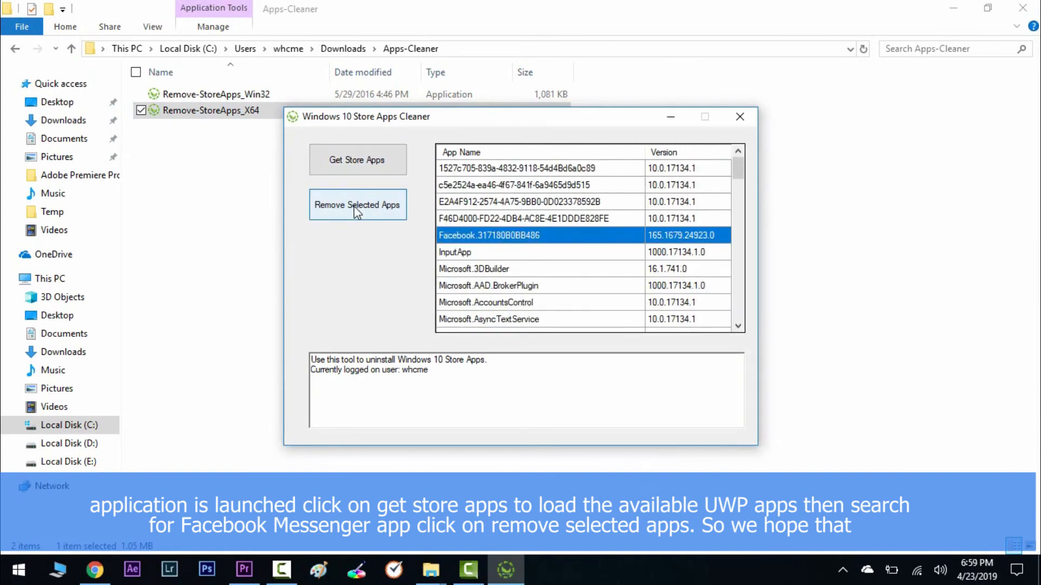
left_click(356, 205)
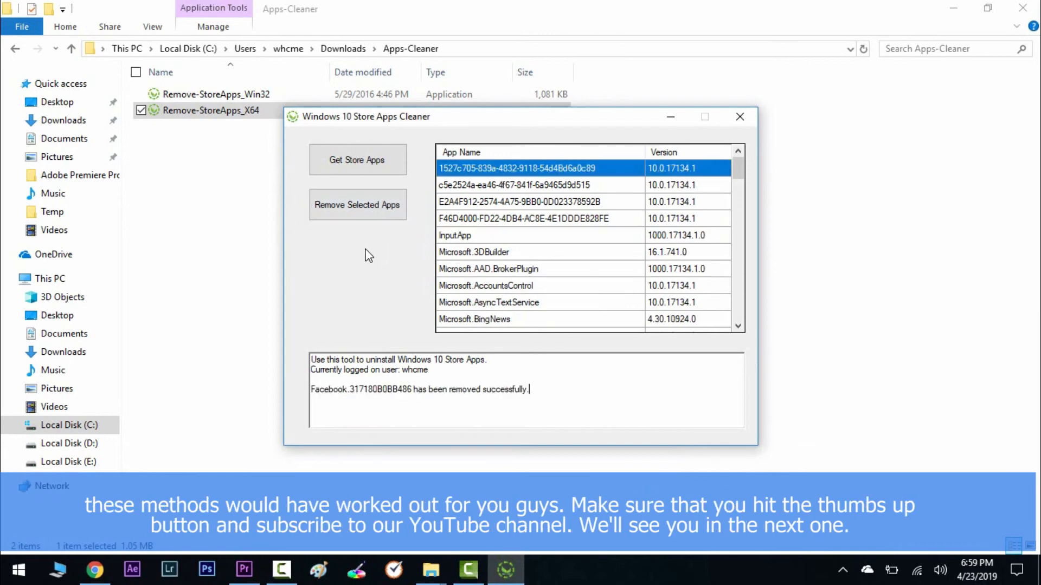
mouse_move(476, 362)
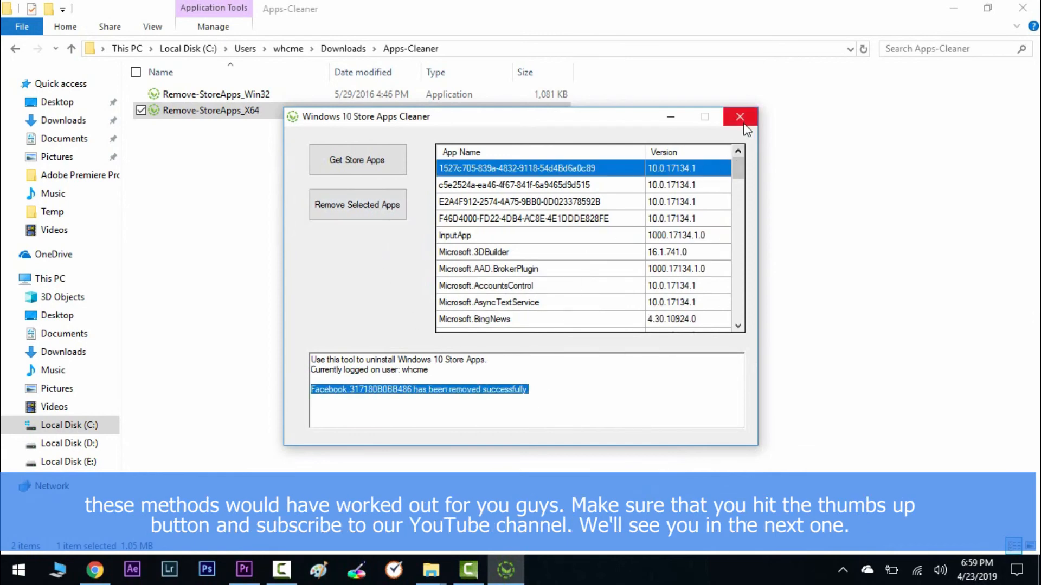
left_click(740, 117)
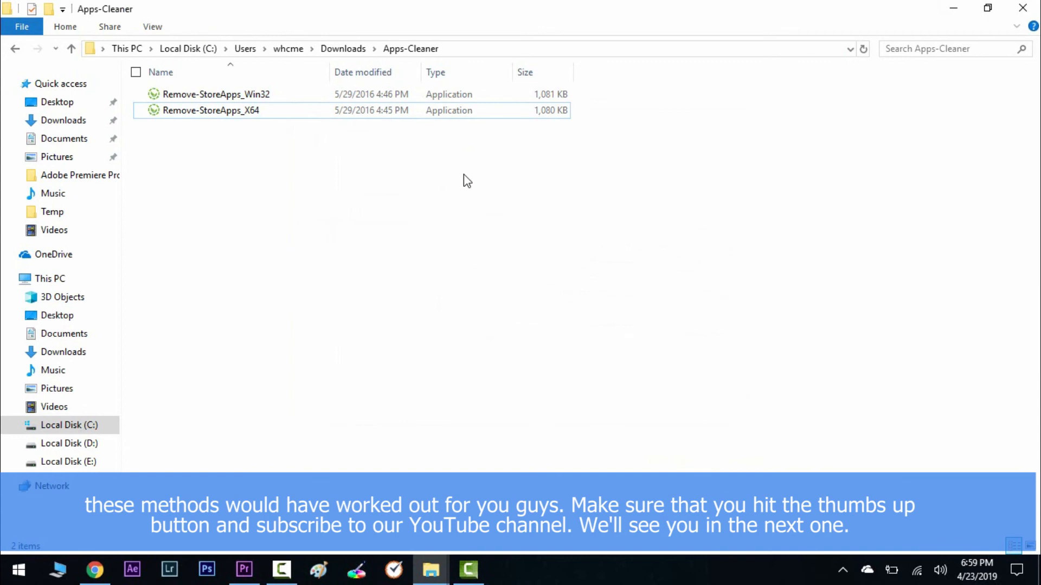